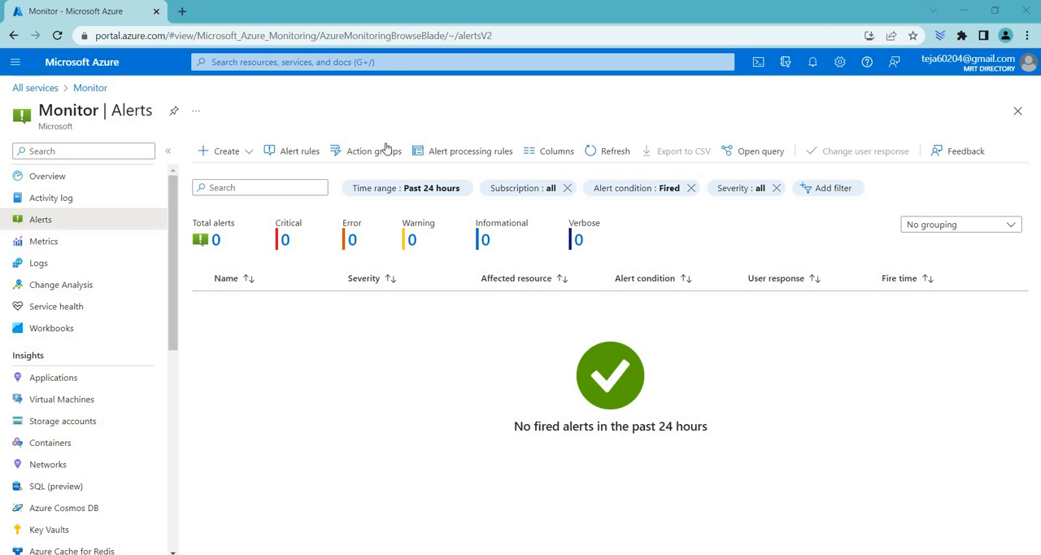
Open the Create menu on Monitor Alerts, listing Alert rule, Action group and Alert processing rules
left_click(363, 150)
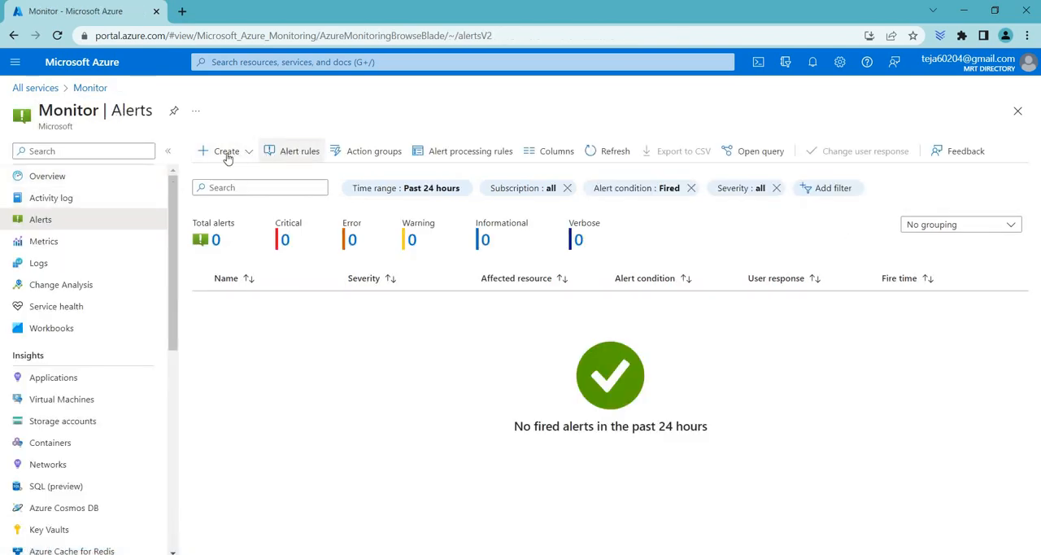
left_click(226, 151)
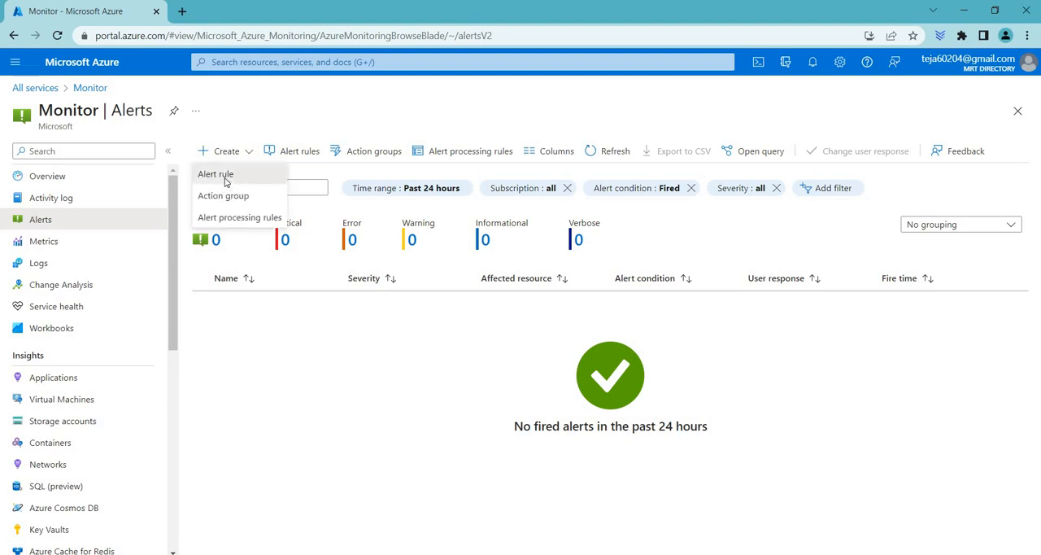
Start a new alert rule scoped to the actiongroup resource in actiongroup-RG
left_click(215, 173)
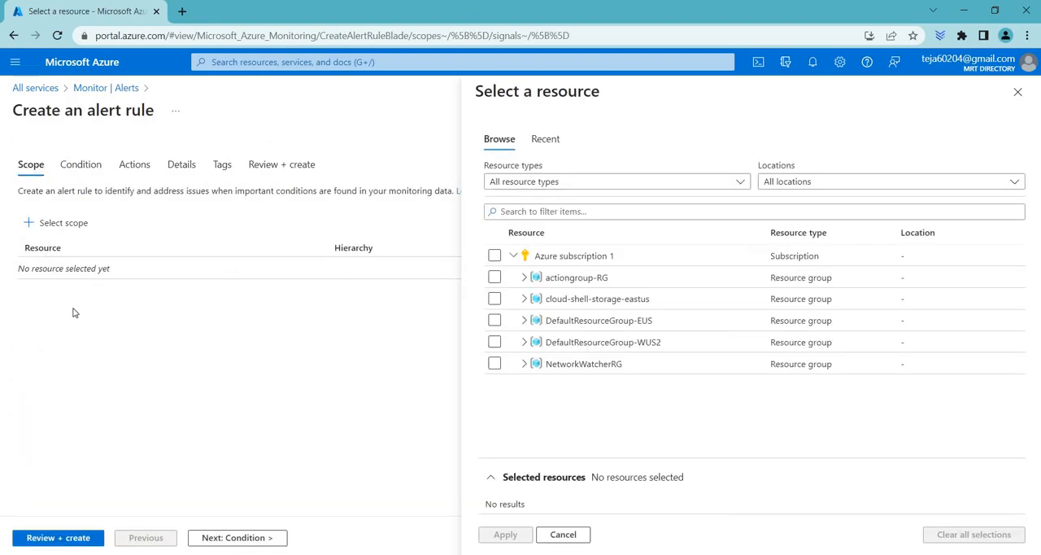
mouse_move(507, 266)
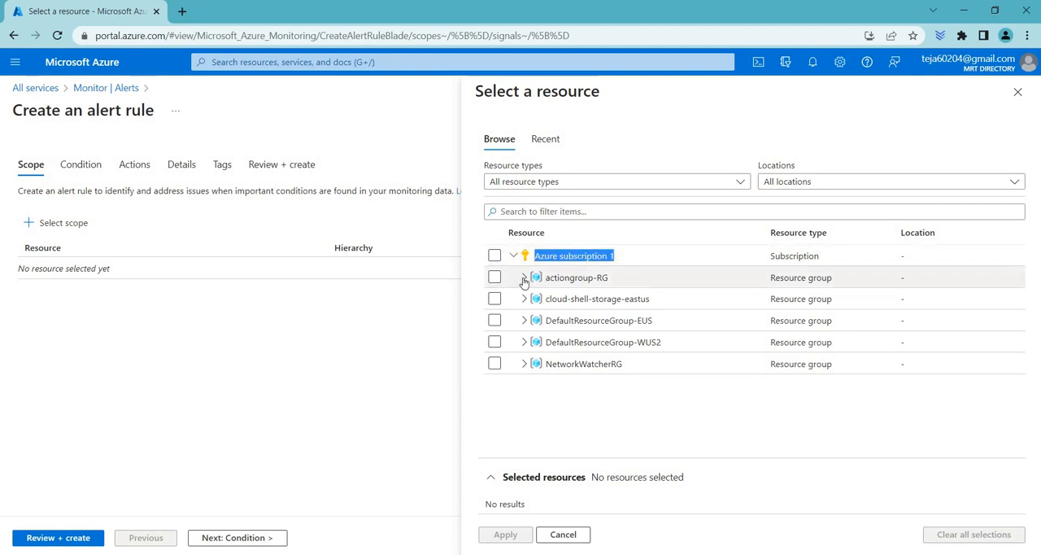
left_click(525, 278)
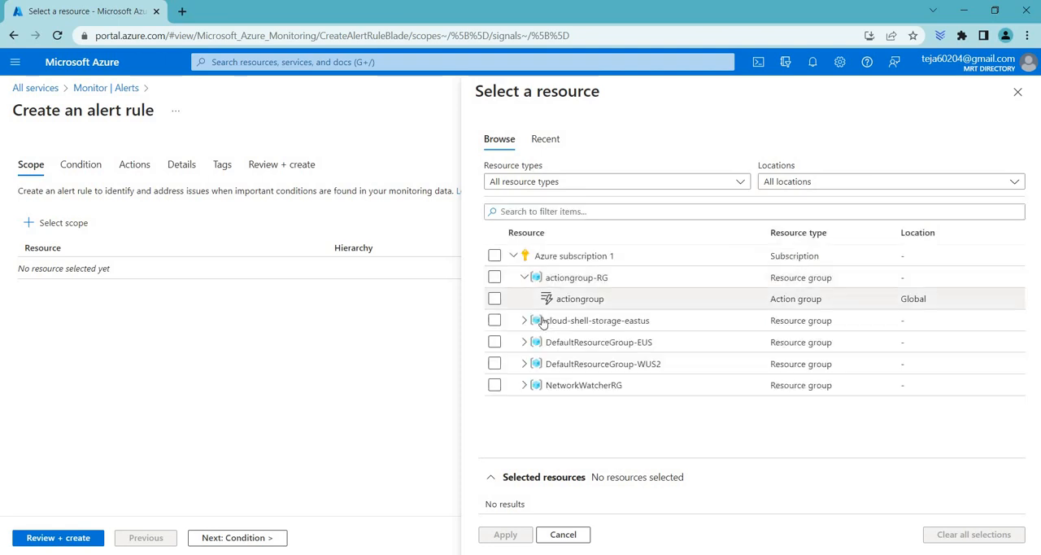
mouse_move(542, 320)
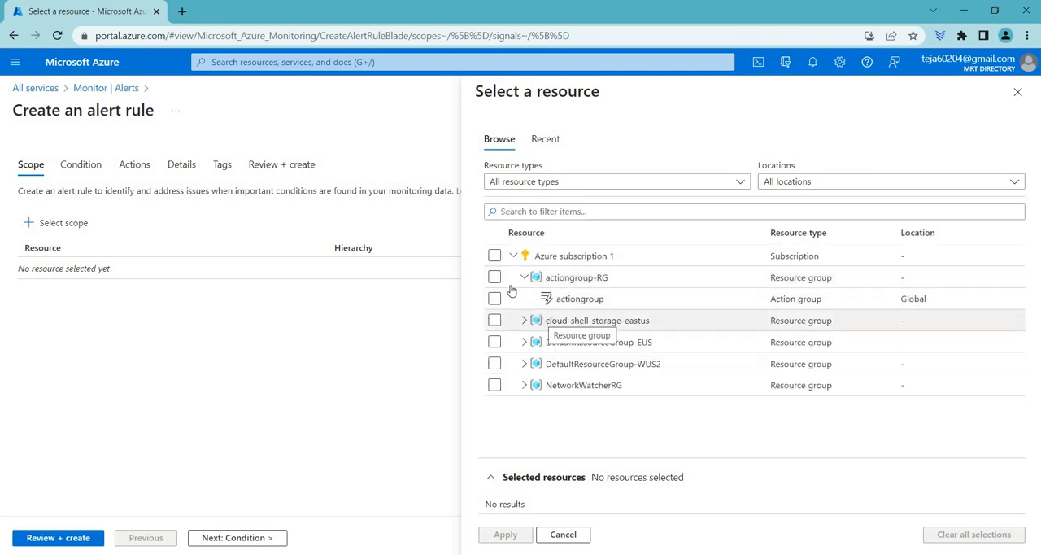
left_click(493, 298)
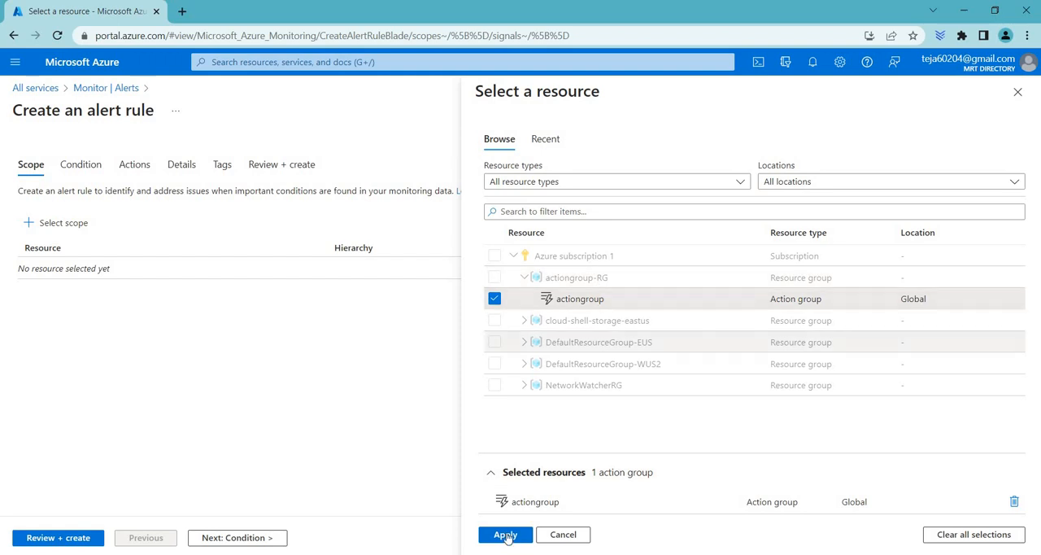
left_click(505, 535)
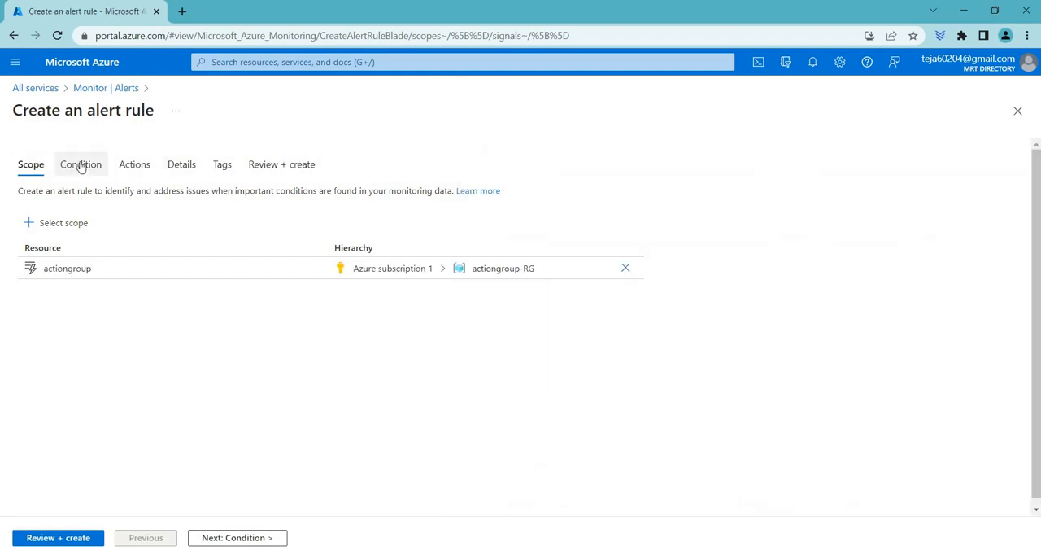
Choose All Administrative operations from the full signal list as the rule's condition
left_click(80, 164)
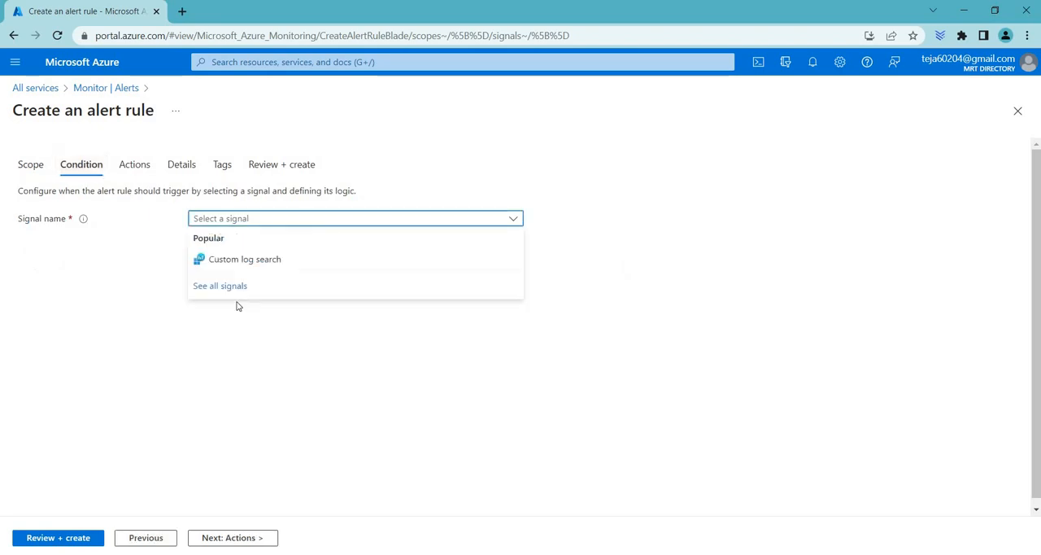
left_click(220, 285)
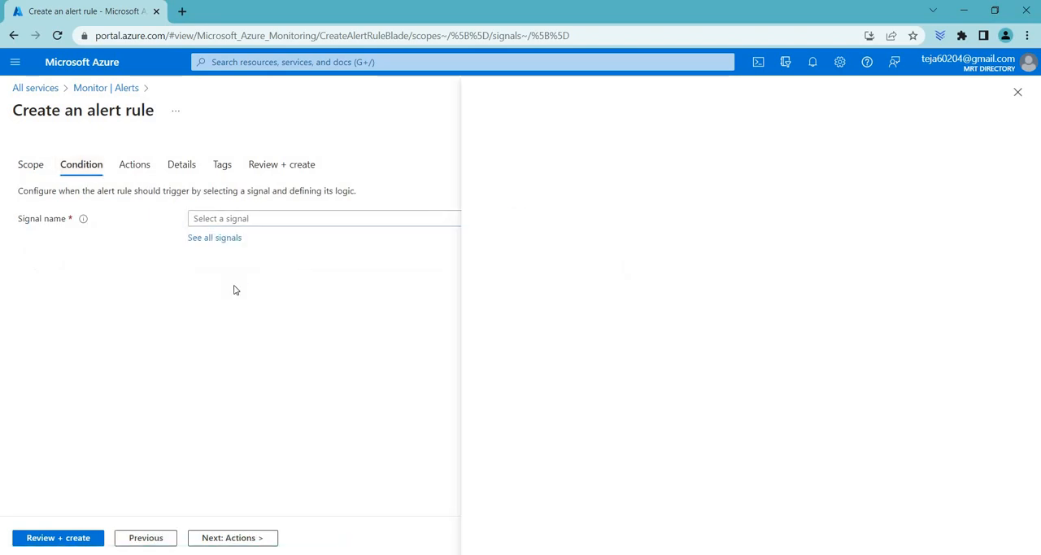
left_click(214, 237)
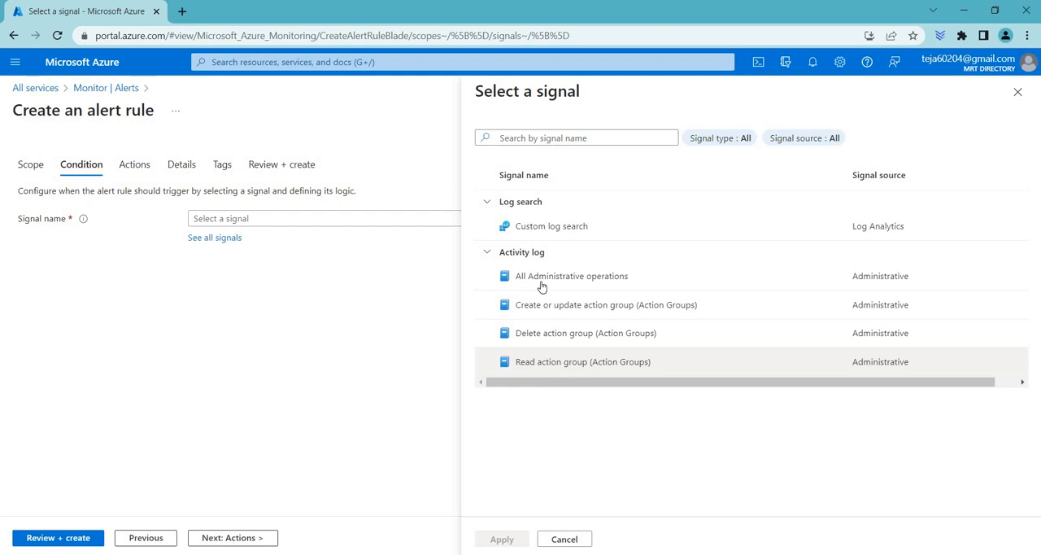
left_click(572, 276)
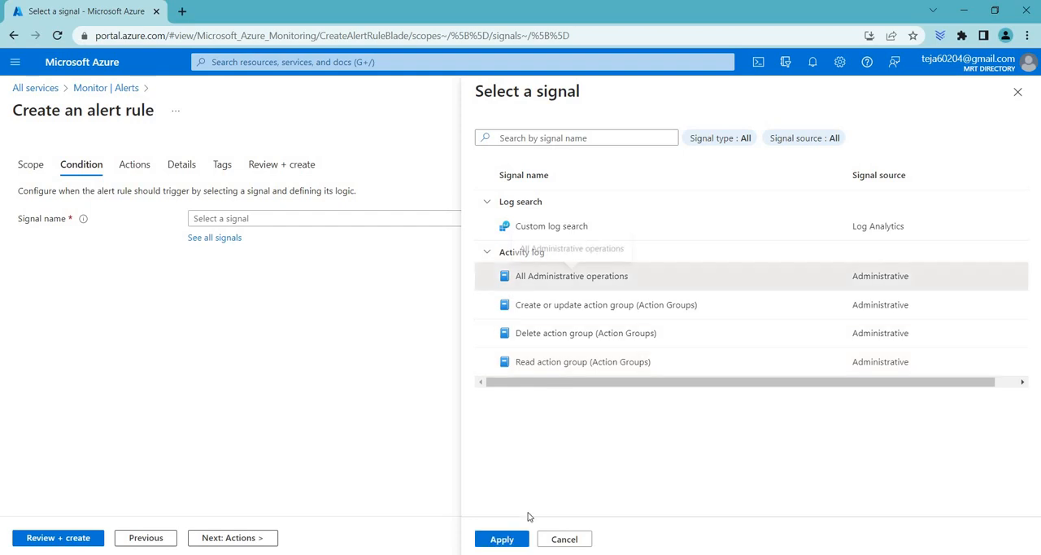
left_click(501, 539)
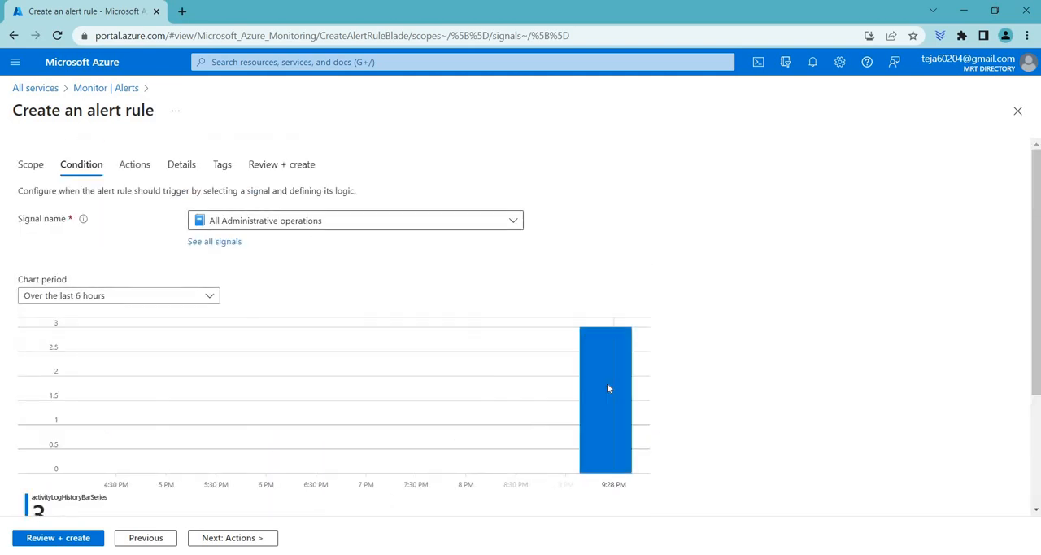
scroll("down", 3)
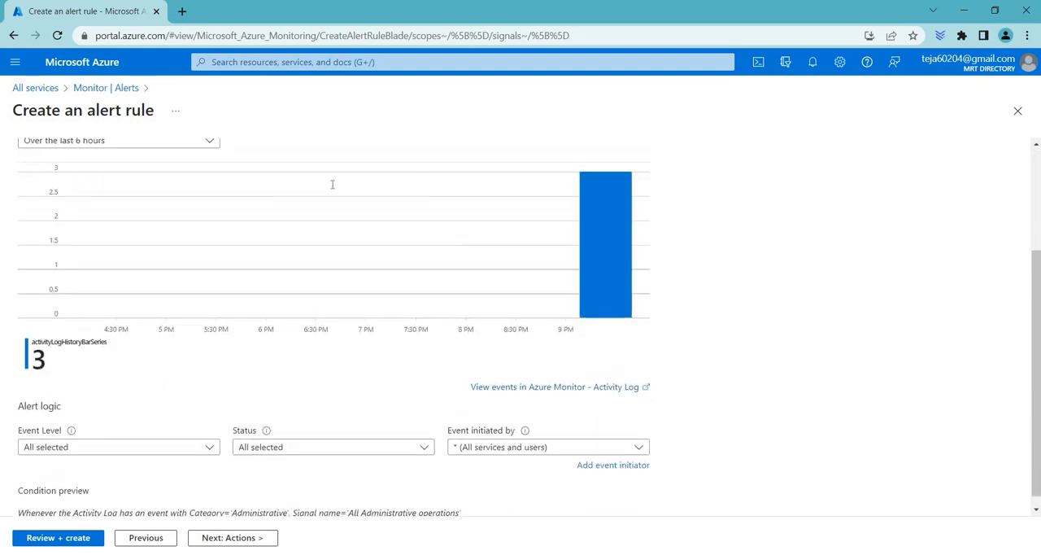
left_click(30, 163)
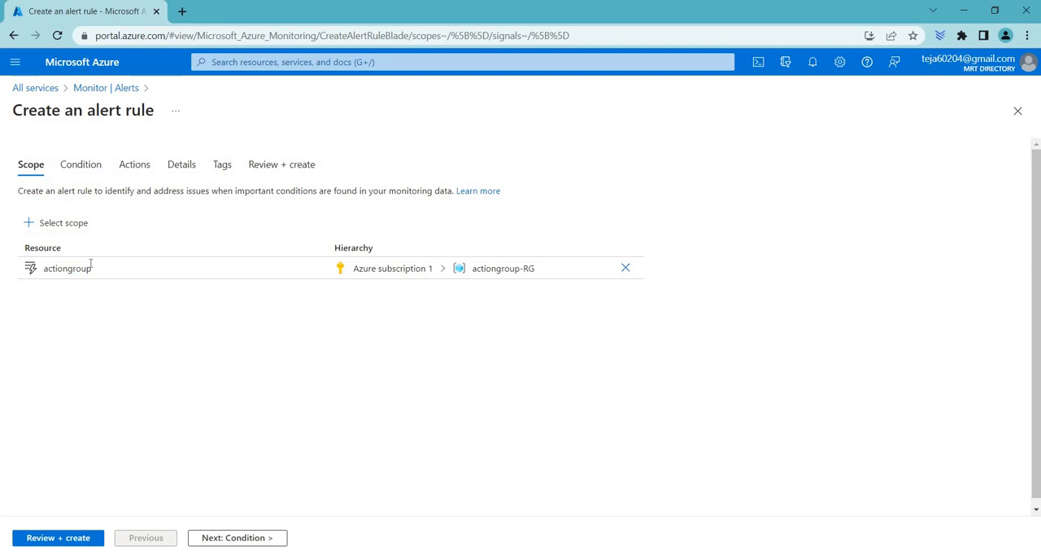
left_click(62, 222)
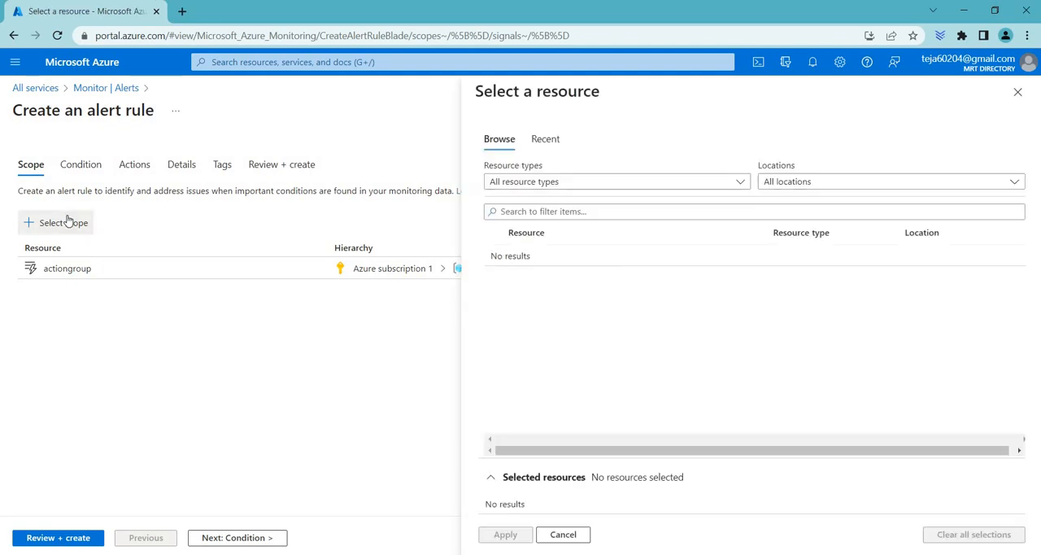
left_click(495, 299)
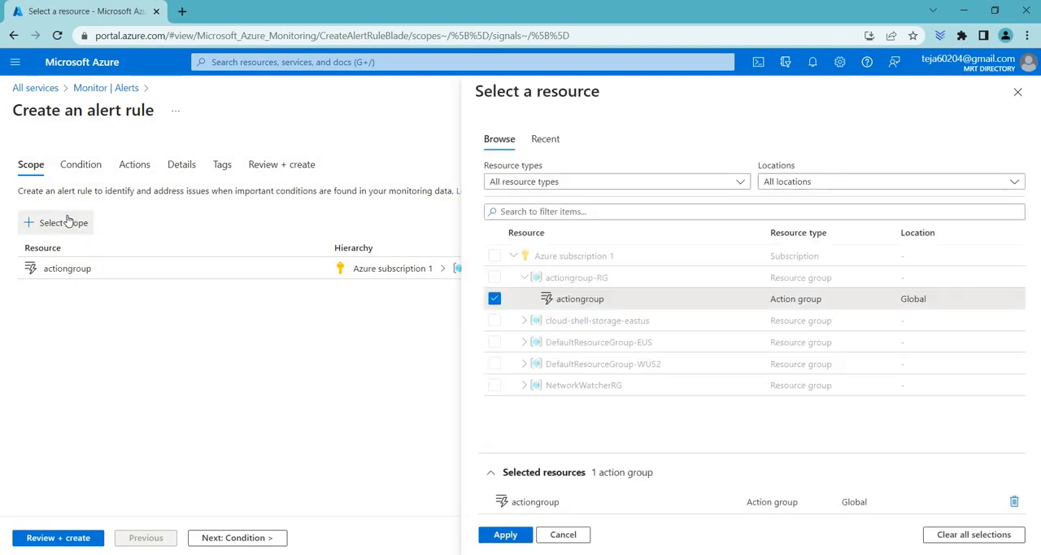
mouse_move(193, 308)
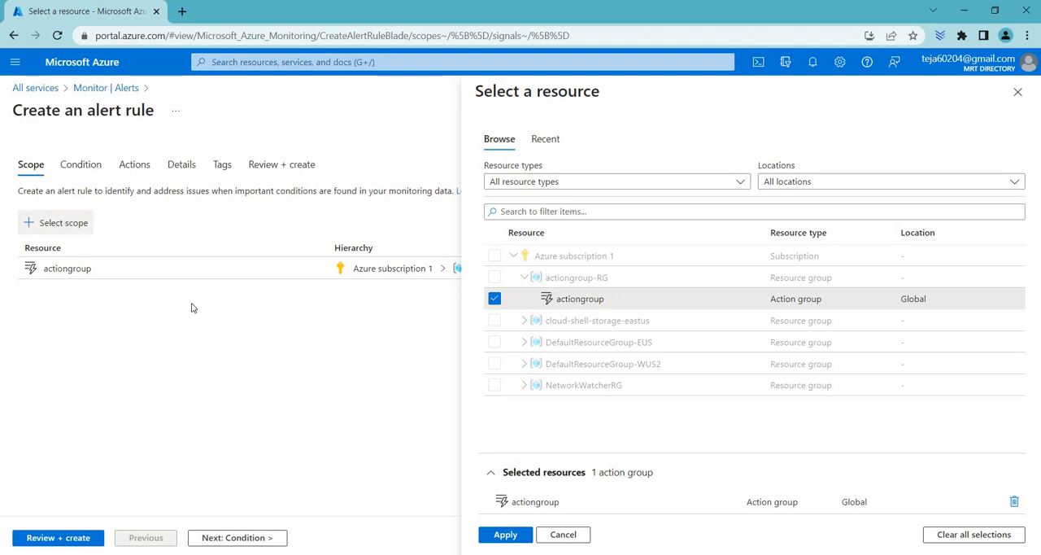
mouse_move(507, 337)
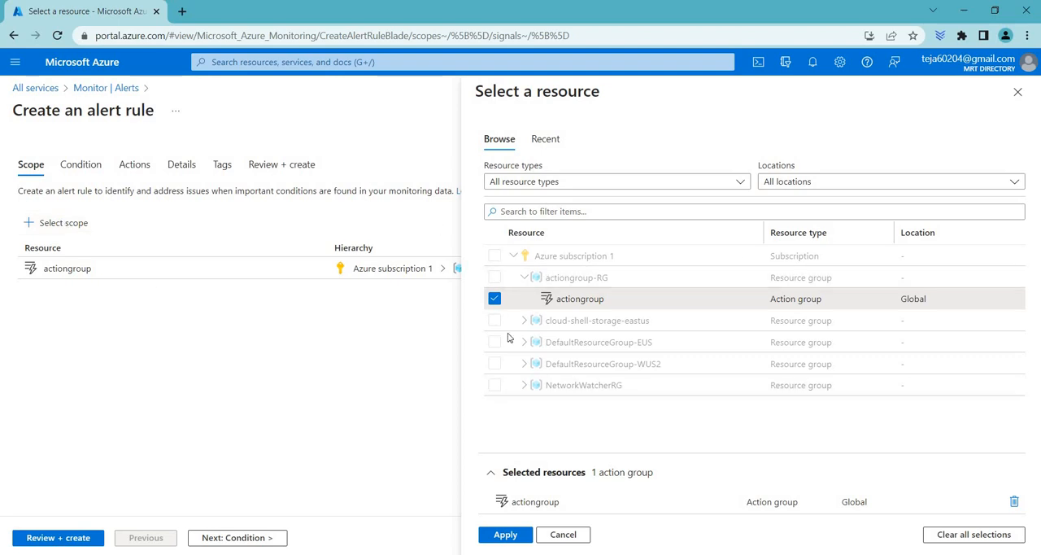
mouse_move(117, 169)
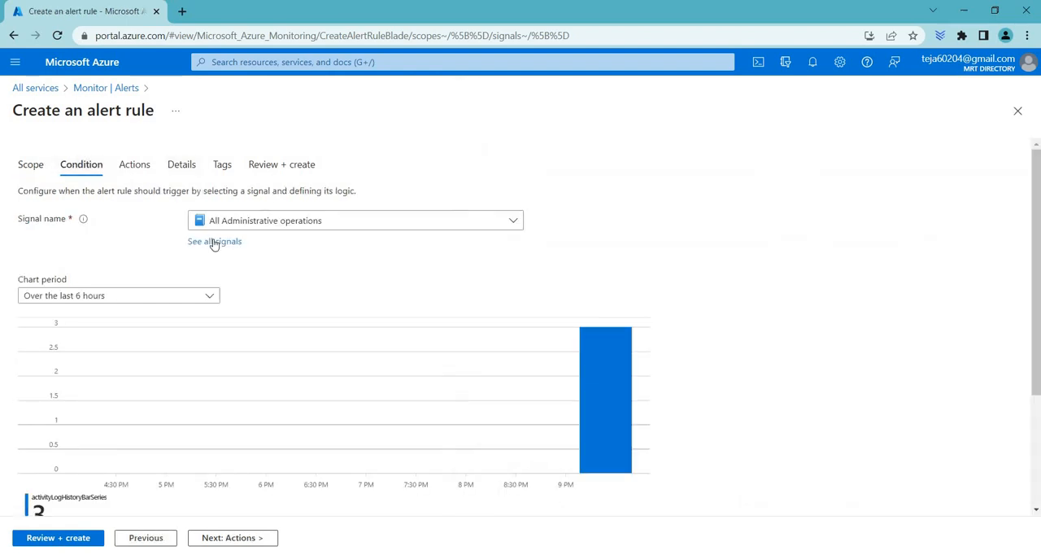
Reopen and scroll the signal list, then close it, keeping All Administrative operations
left_click(214, 241)
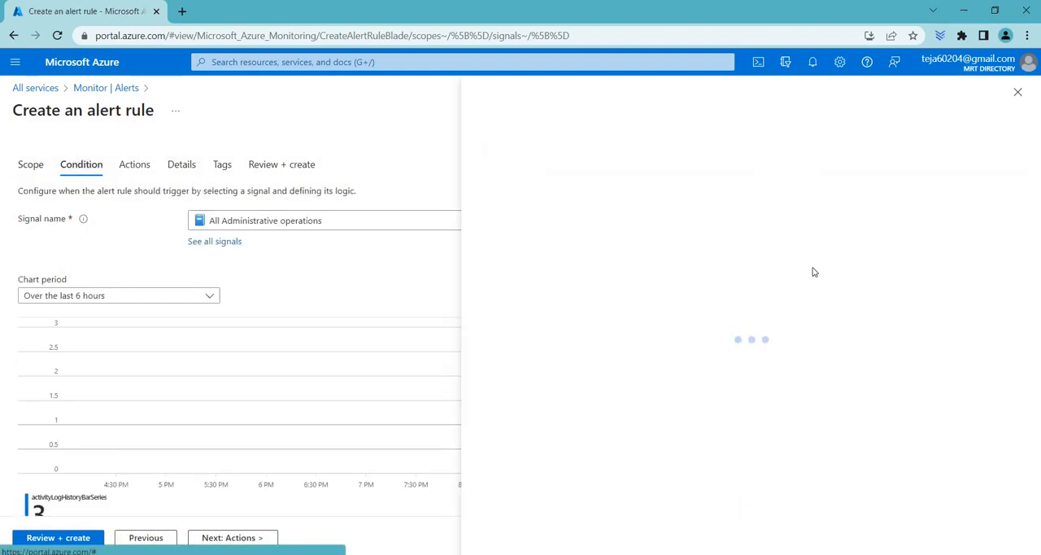
left_click(214, 241)
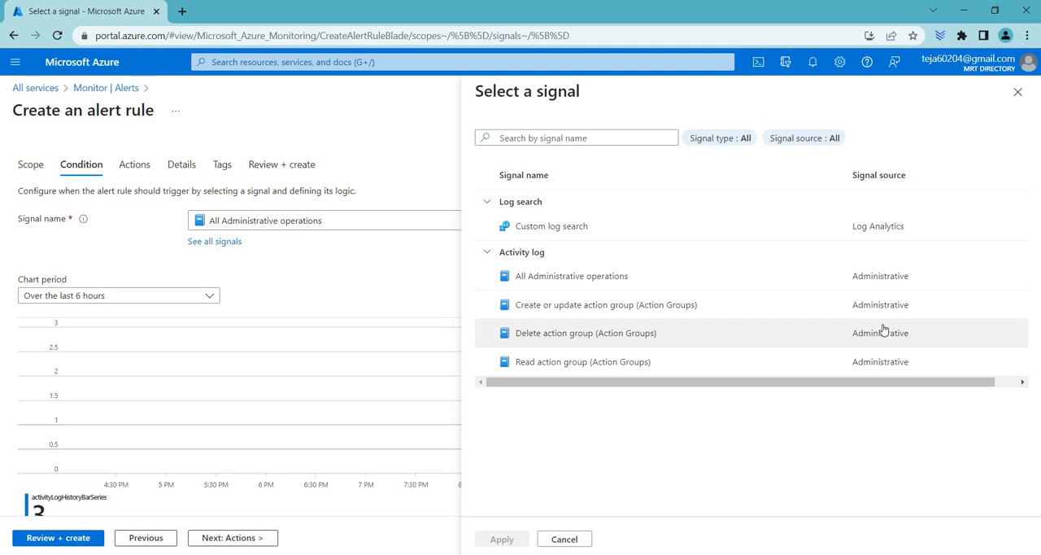
mouse_move(902, 306)
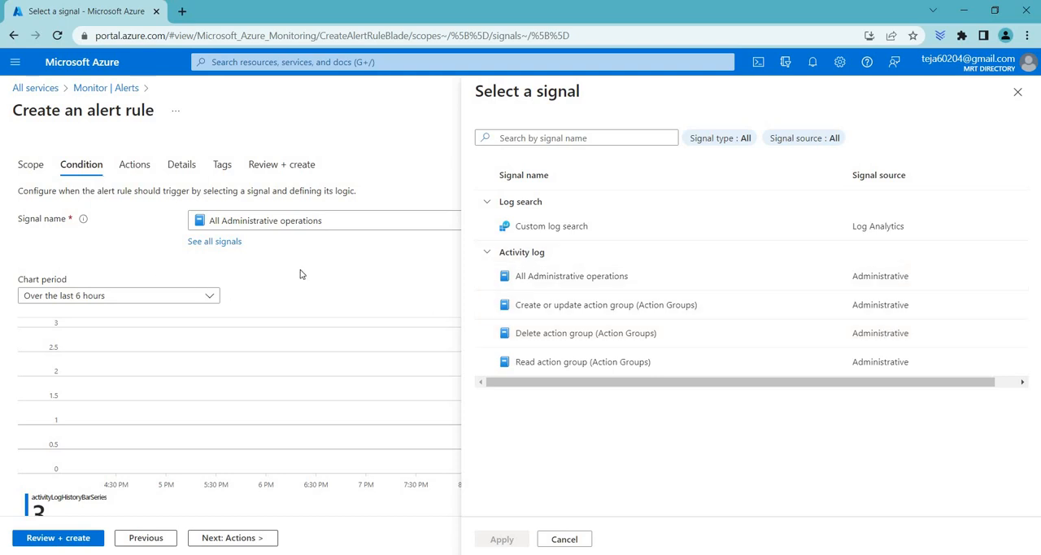
scroll("down", 3)
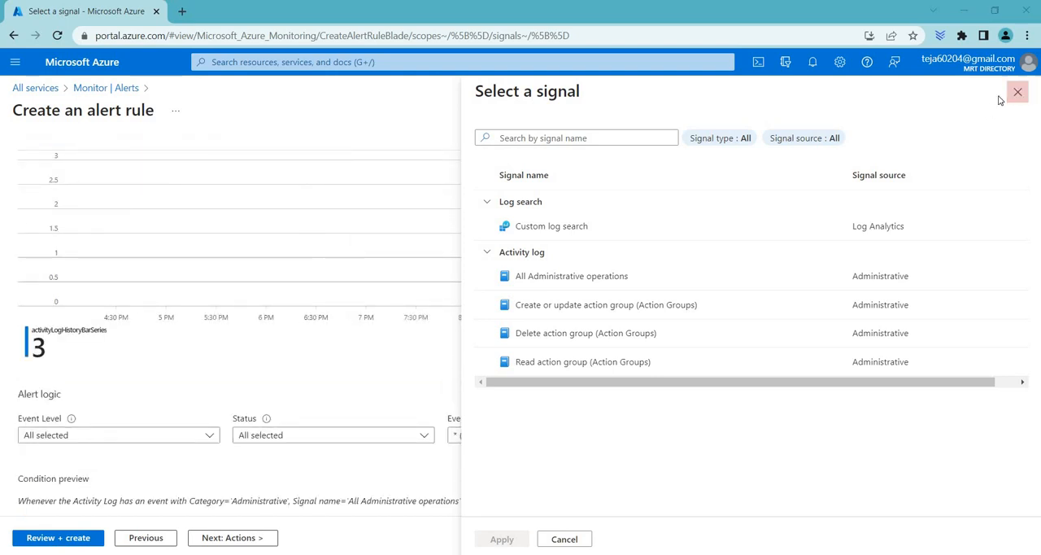
left_click(1017, 91)
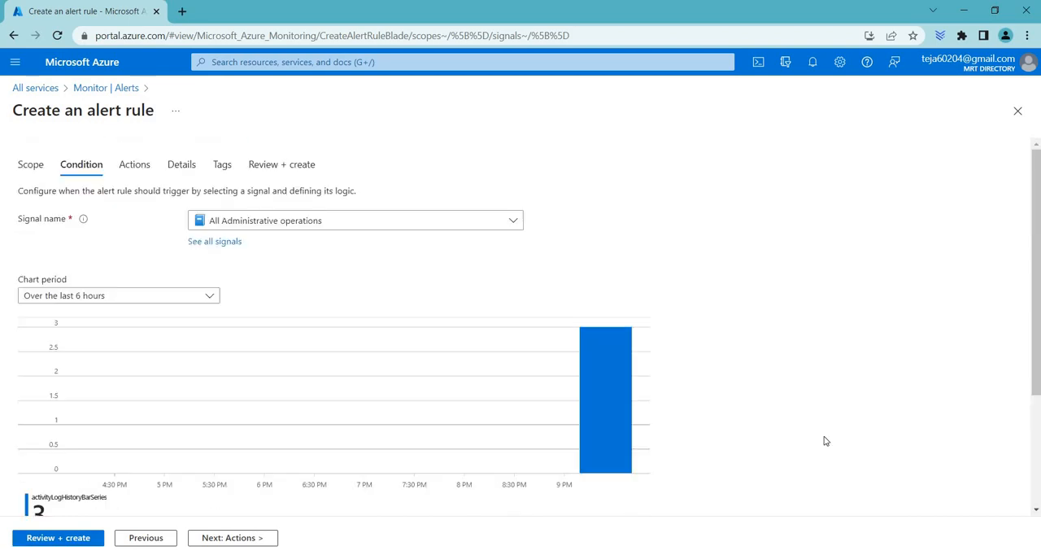
scroll("down", 3)
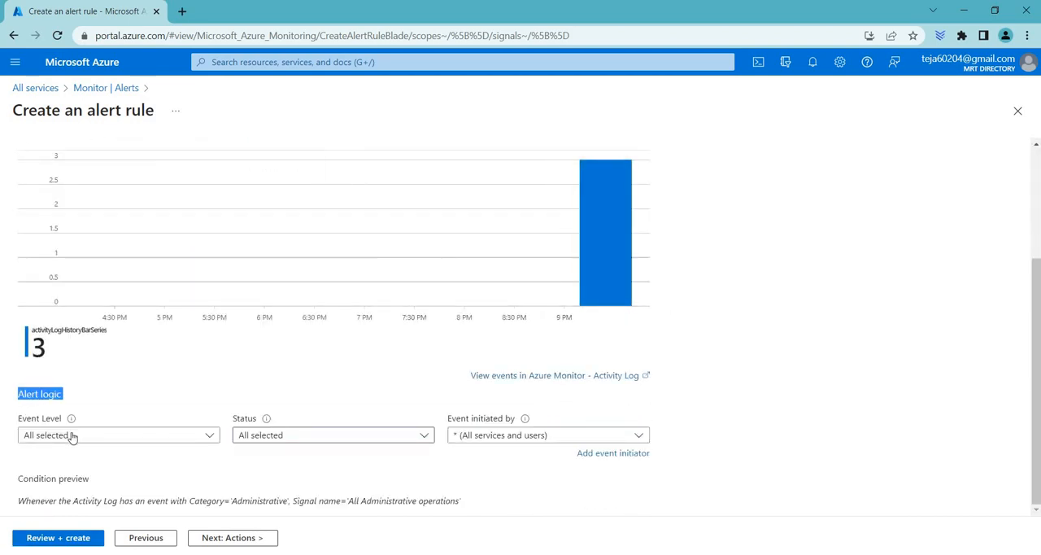
left_click(118, 435)
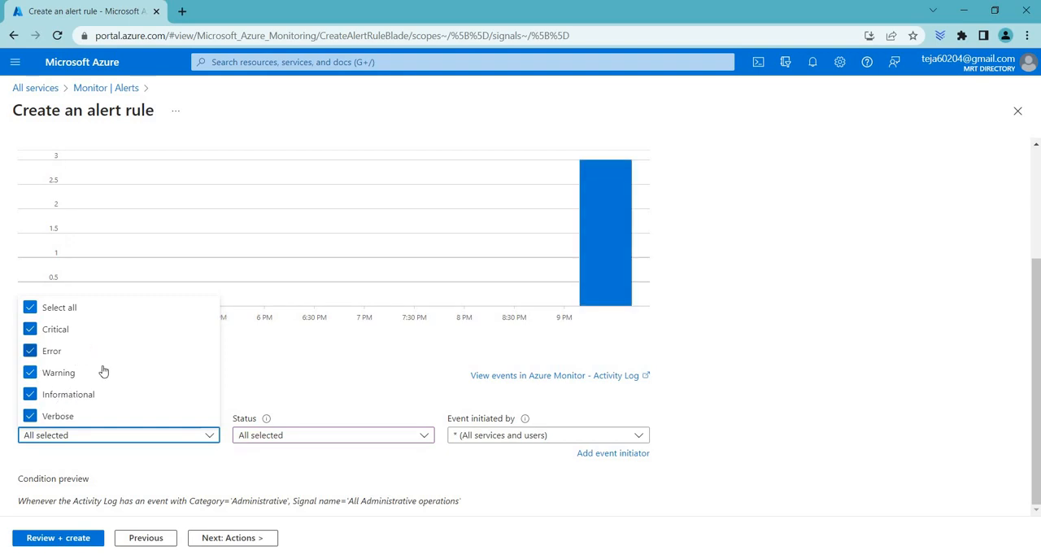
mouse_move(146, 426)
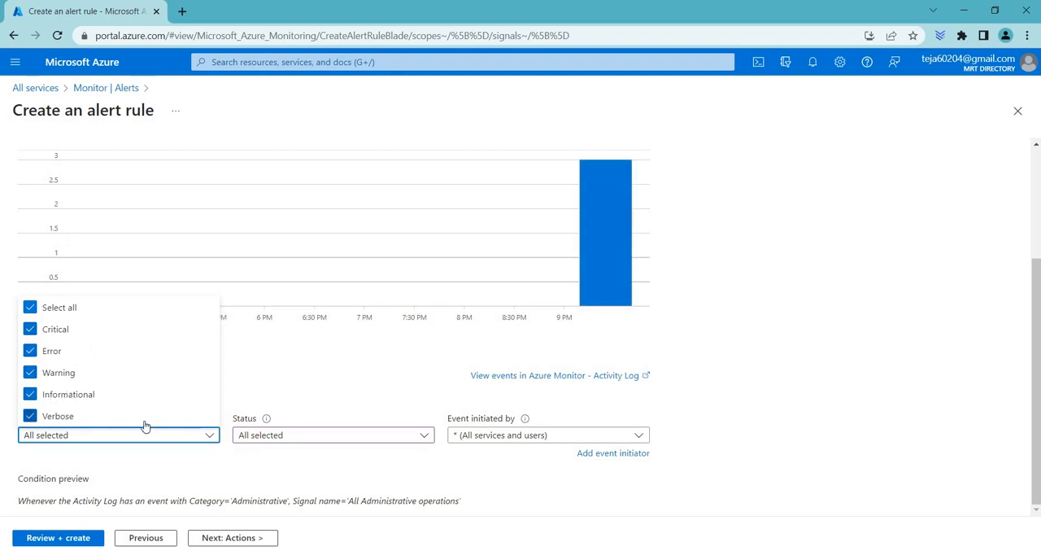
left_click(331, 435)
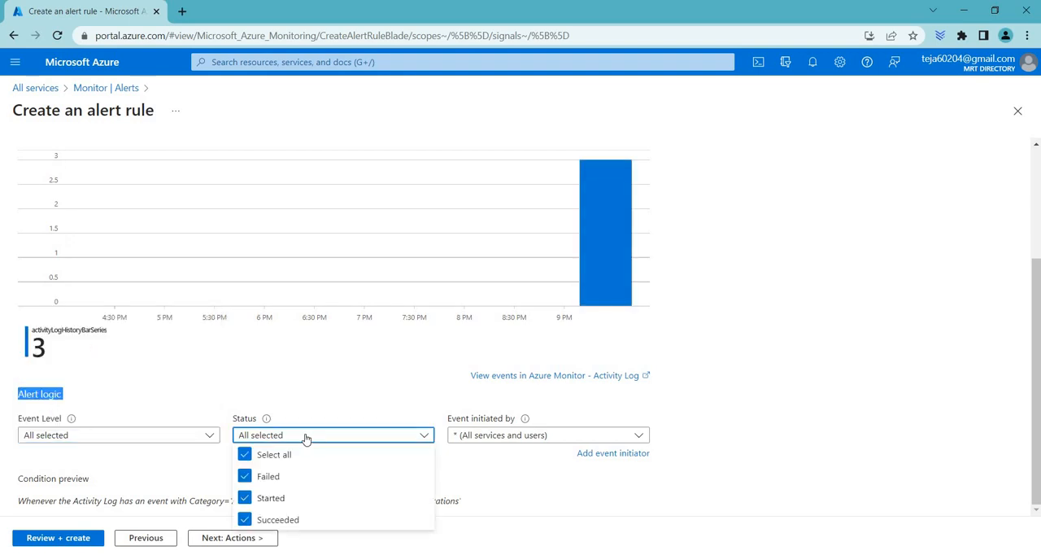
mouse_move(281, 496)
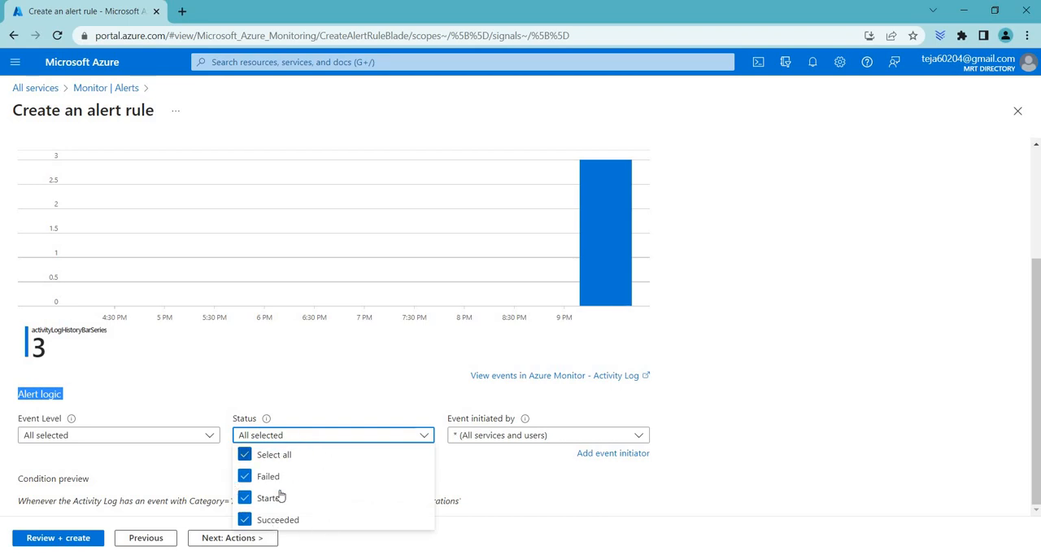
left_click(547, 434)
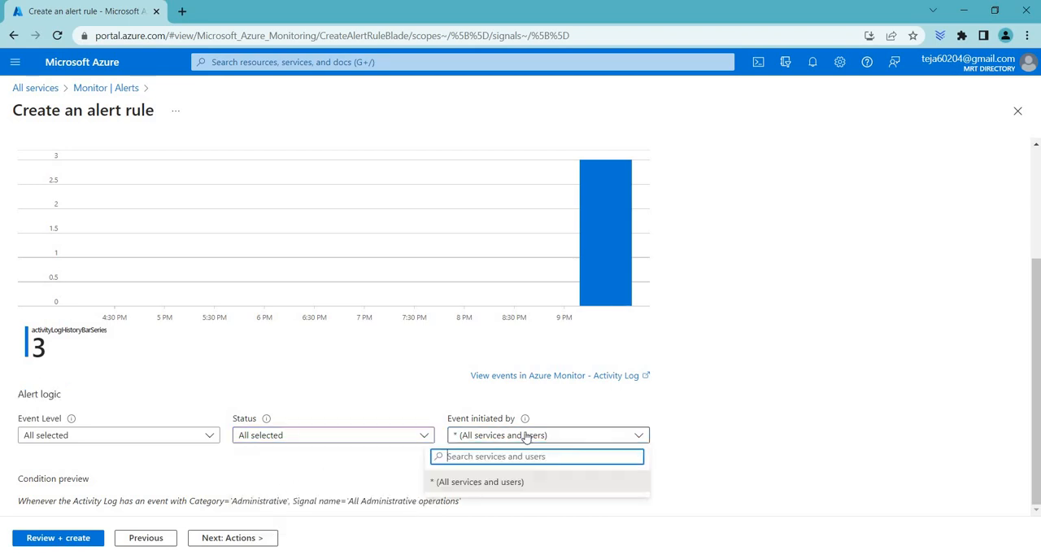
mouse_move(771, 421)
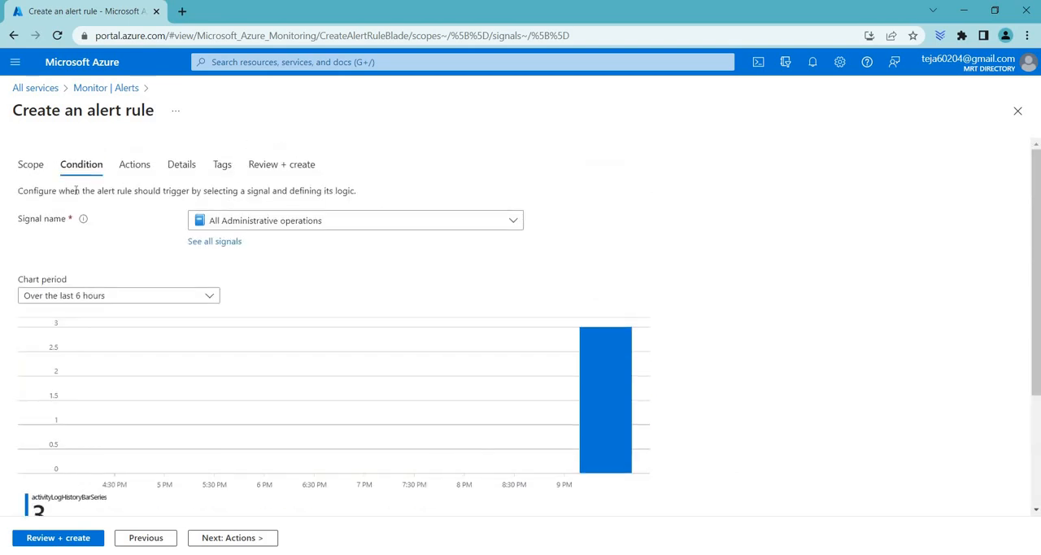
mouse_move(479, 273)
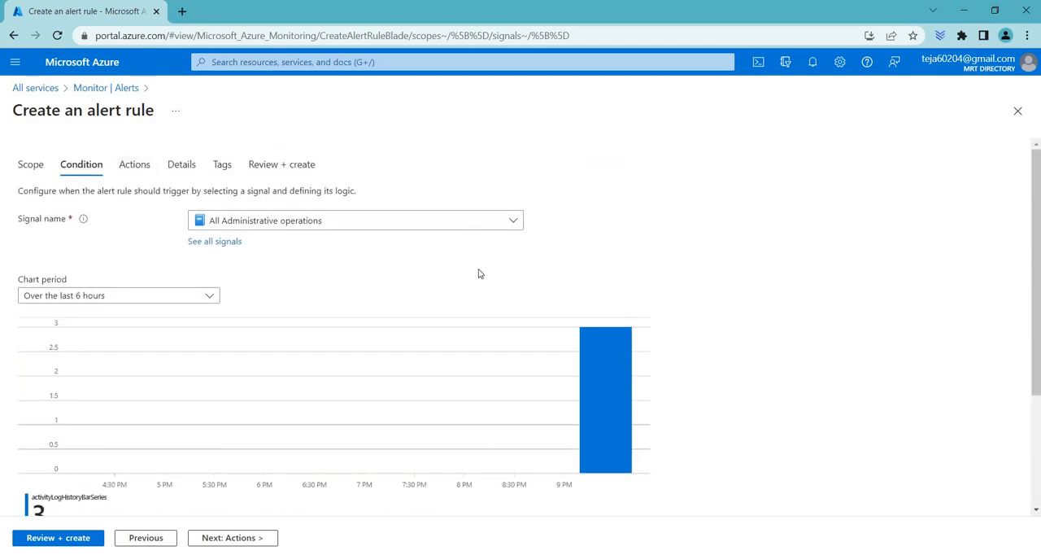
Attach the existing actiongroup action group, with its Email Azure Resource Manager Role action
left_click(134, 163)
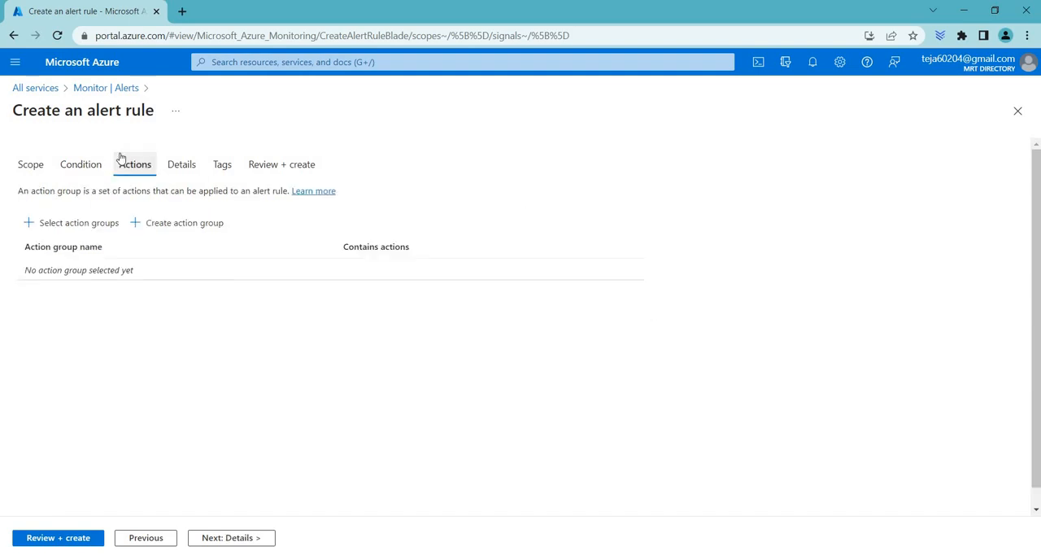
left_click(135, 163)
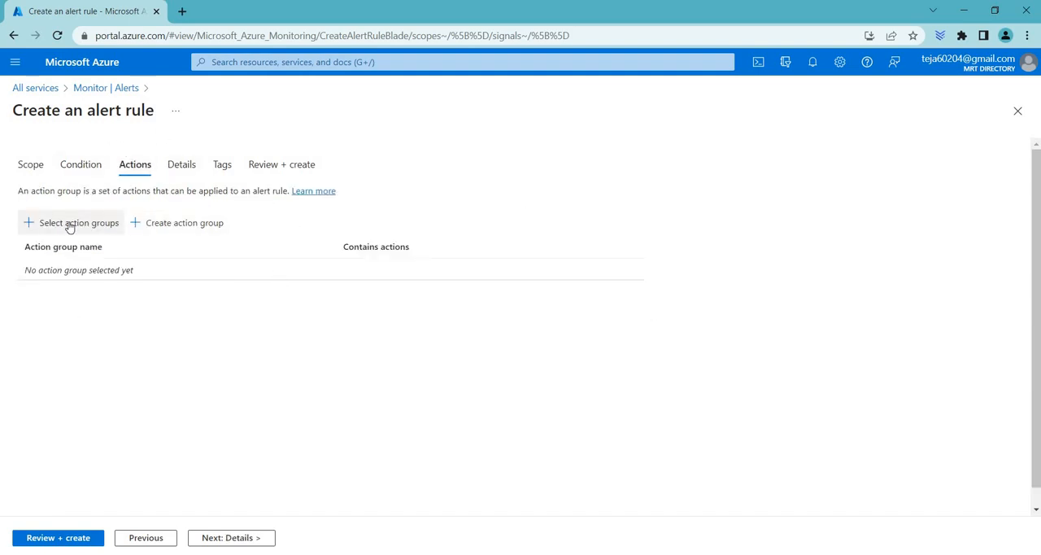
left_click(76, 222)
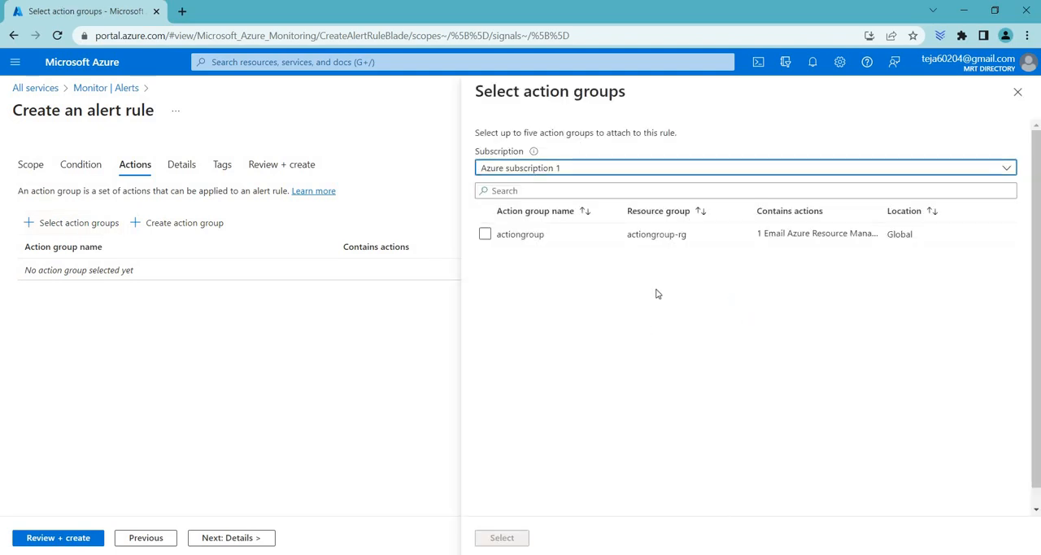
left_click(485, 233)
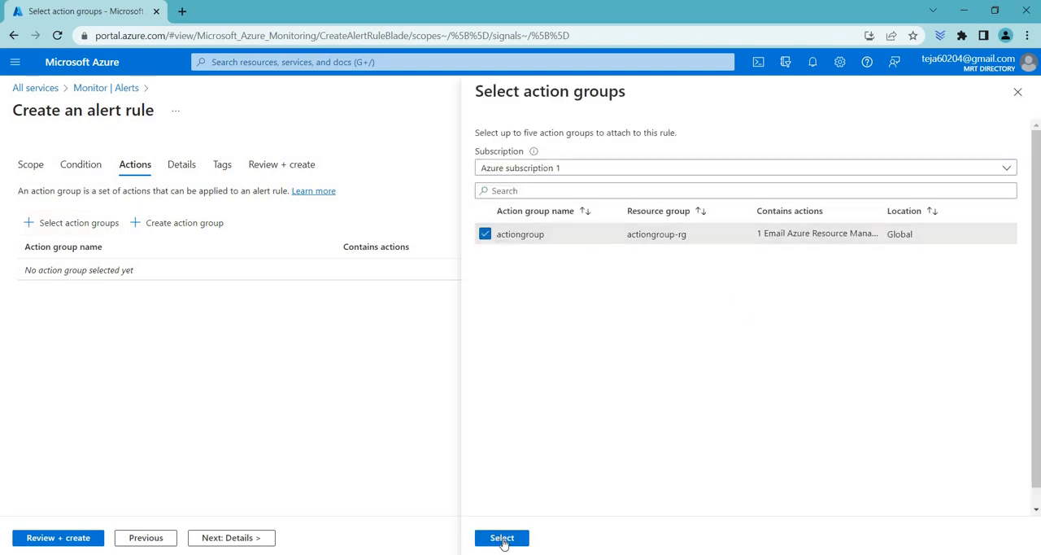
left_click(501, 537)
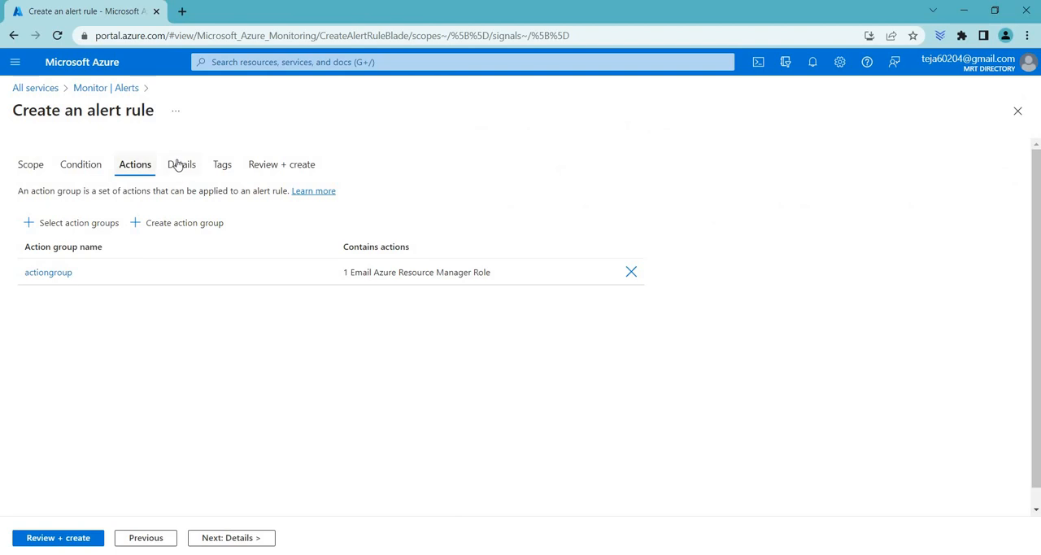
Review the resource group and advanced options on Details, then move to Tags
left_click(181, 163)
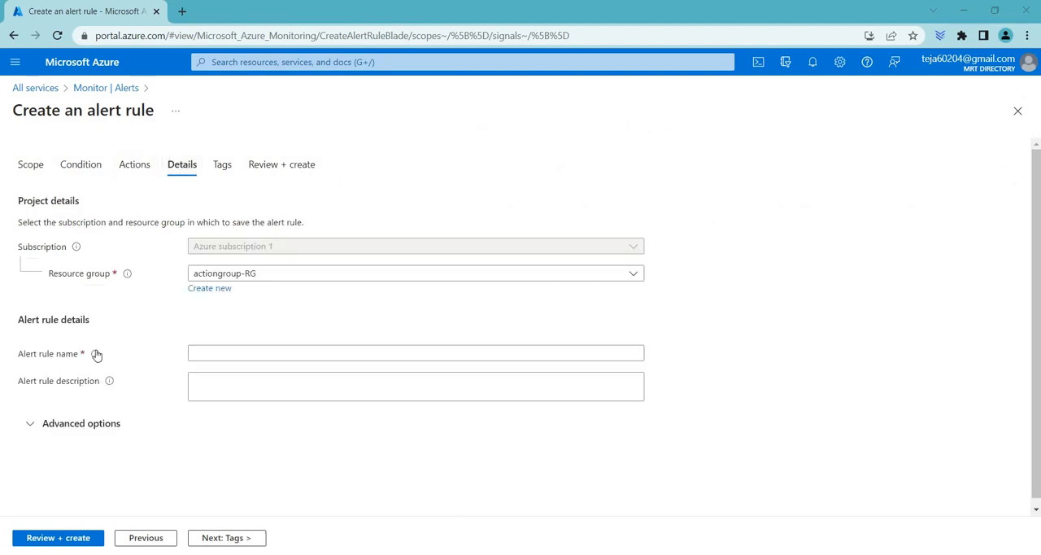
left_click(415, 385)
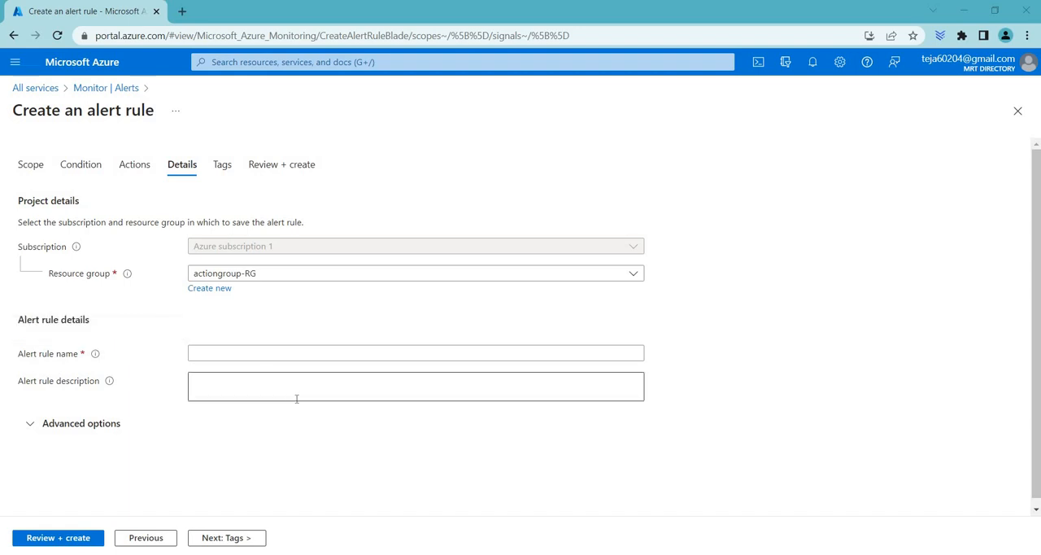
left_click(415, 387)
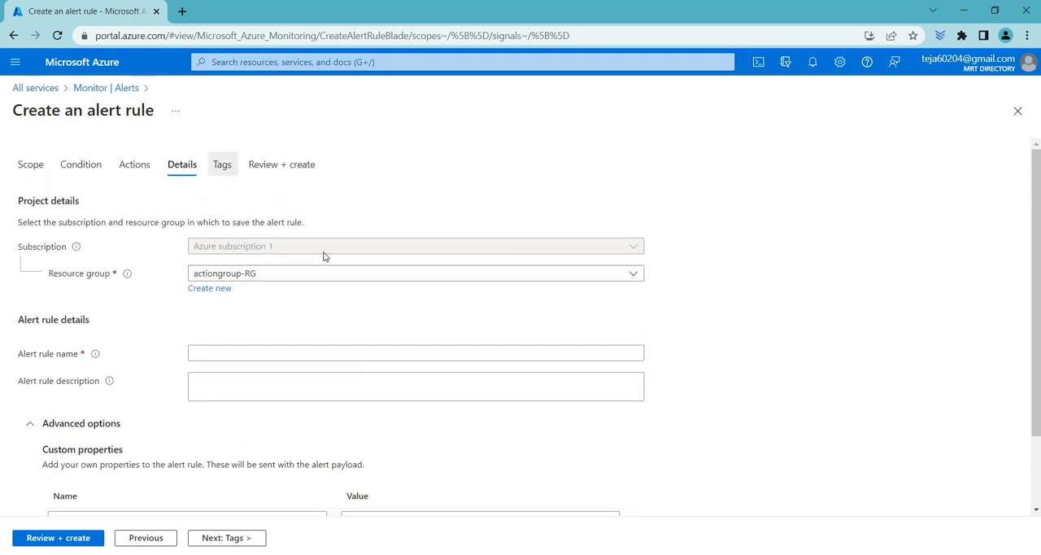
left_click(222, 164)
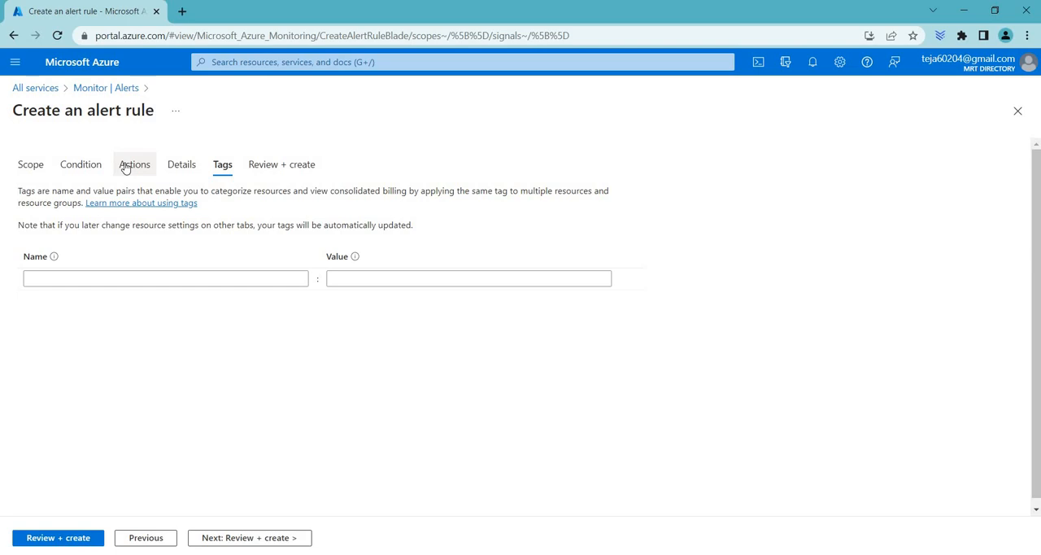
Return to the Actions tab to confirm actiongroup is still attached
left_click(134, 163)
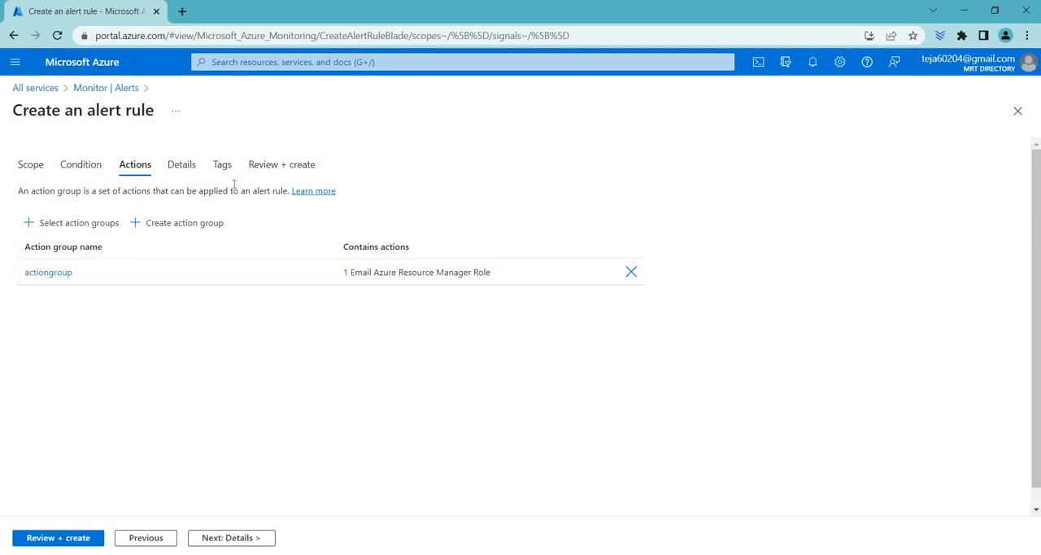
mouse_move(233, 186)
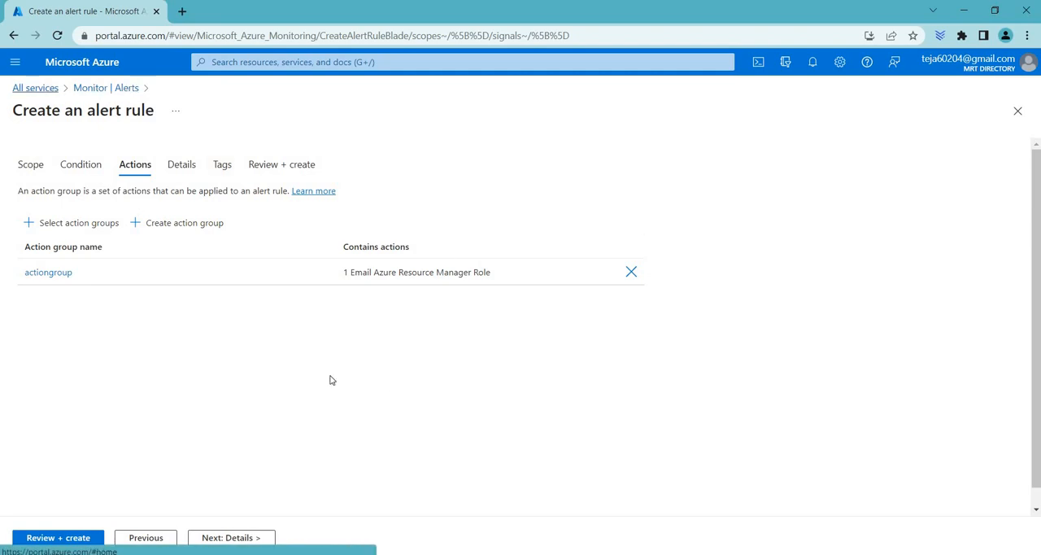
mouse_move(174, 311)
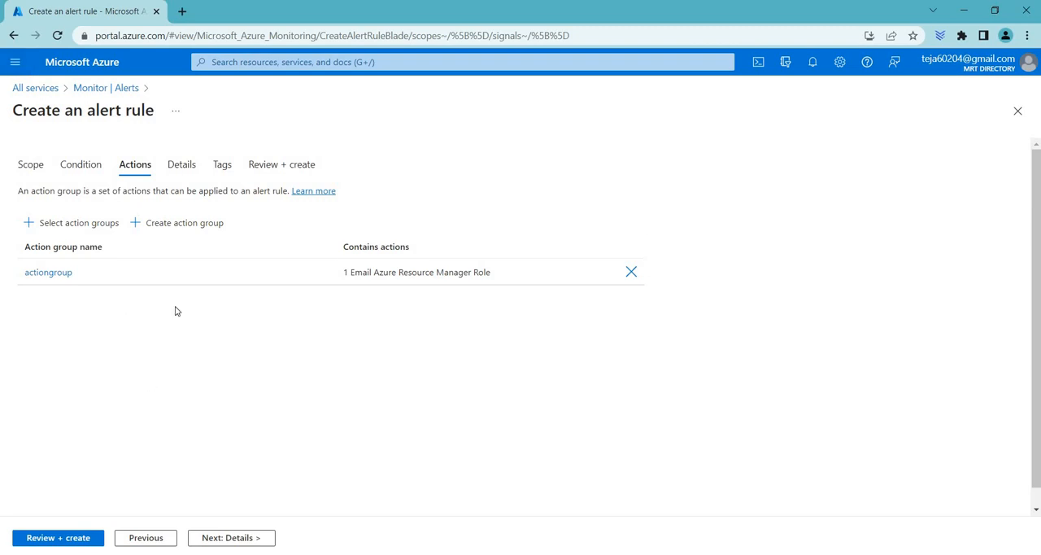
mouse_move(174, 309)
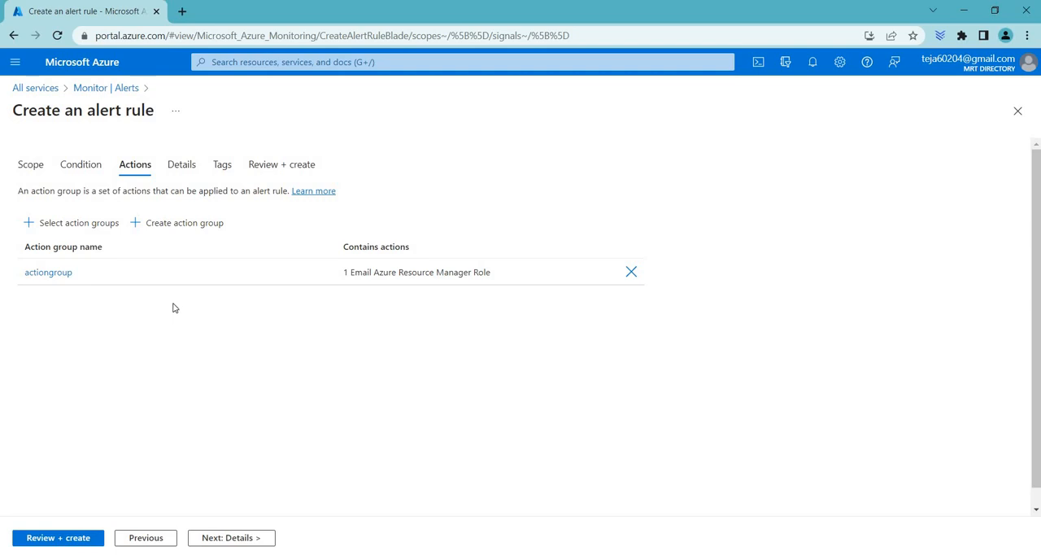
mouse_move(171, 306)
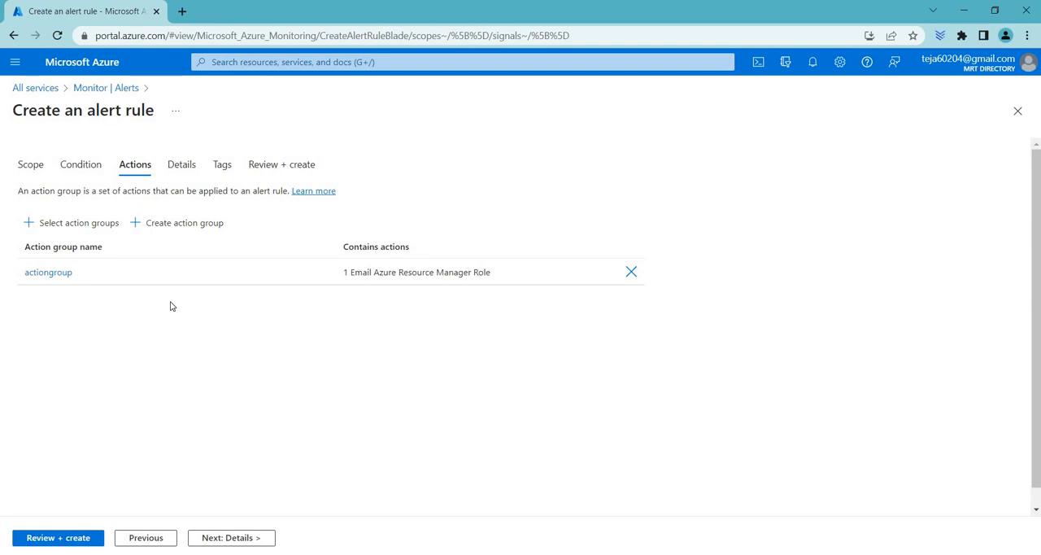